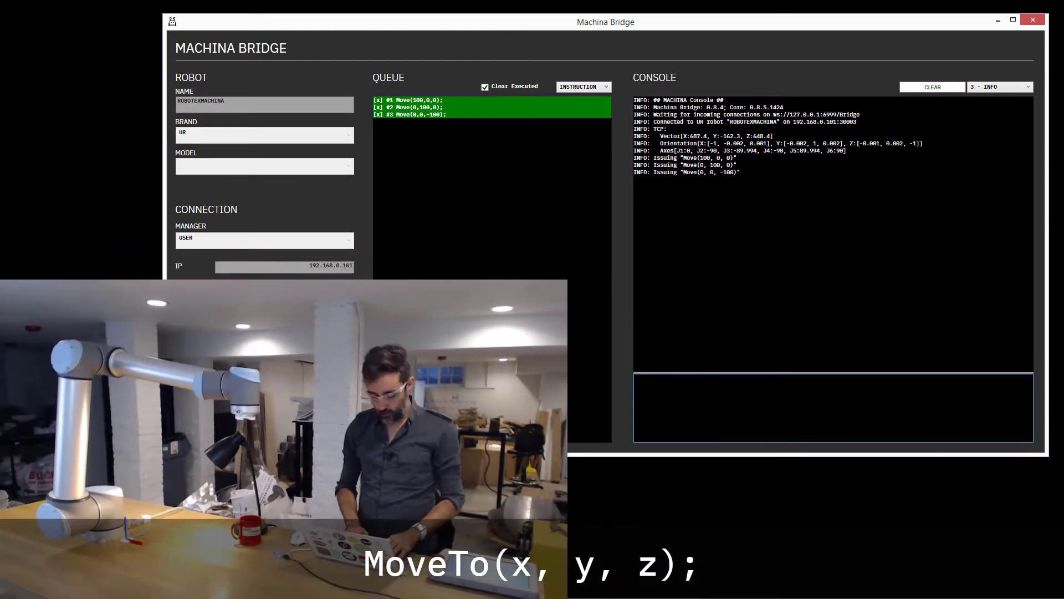
Begin an absolute MoveTo instruction in the console input
type("MoveTo(")
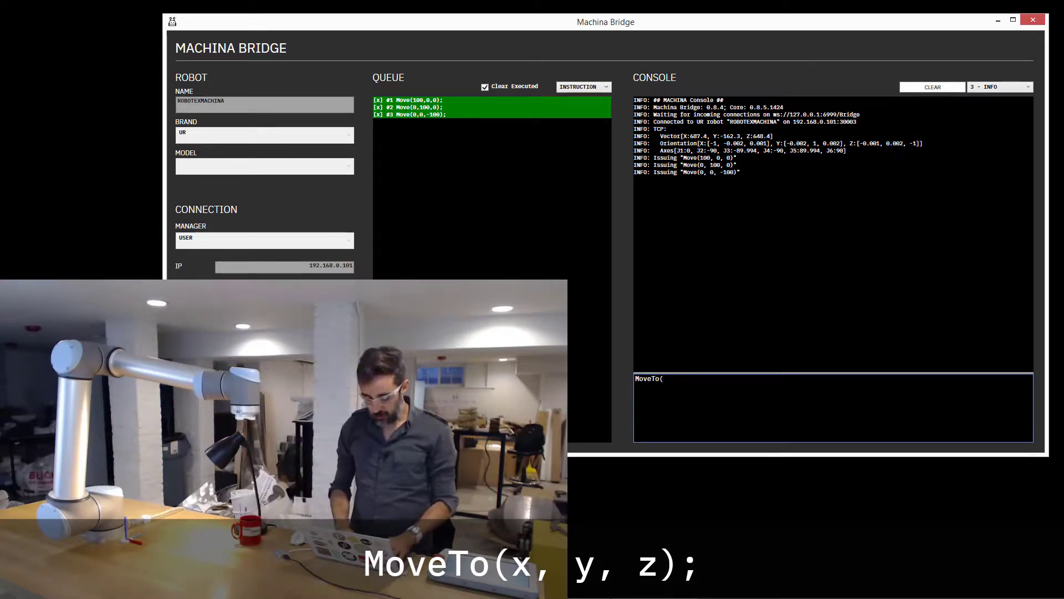
Complete and send MoveTo(400, -200, 250); as the fourth queued instruction
type("400,")
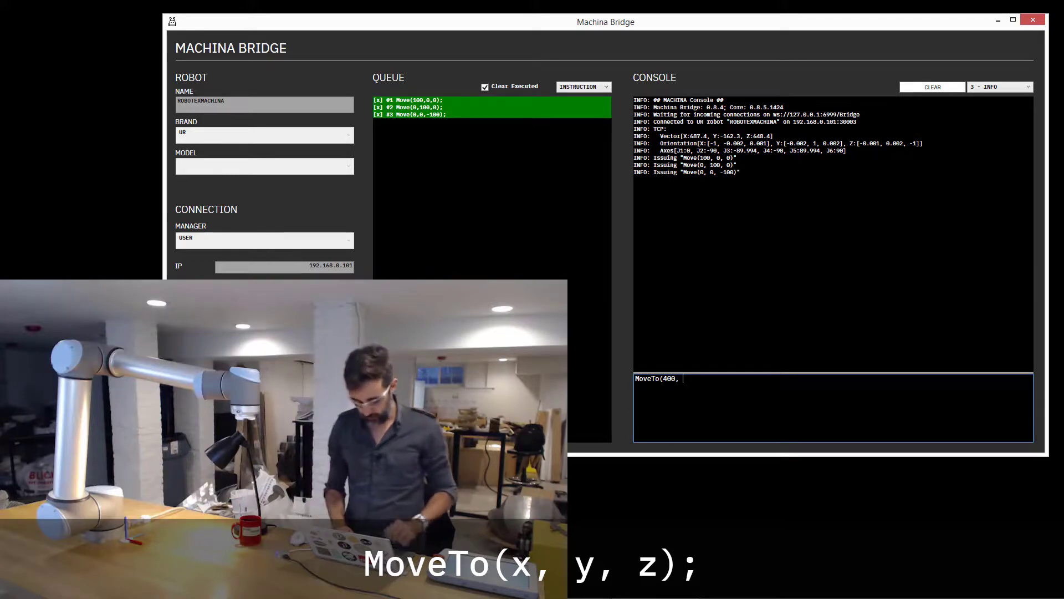
type("-200,")
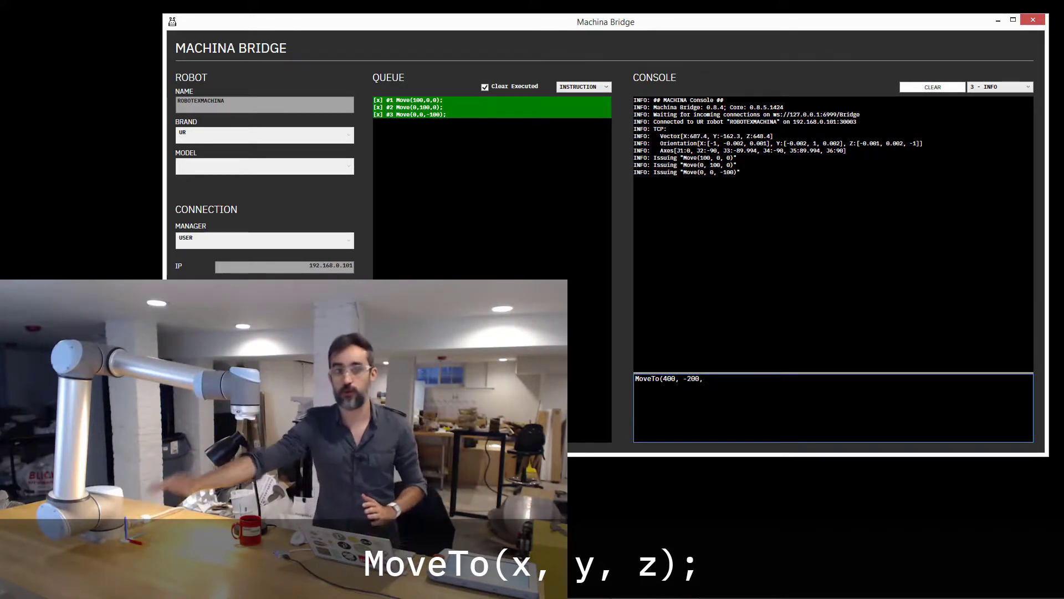
type("2")
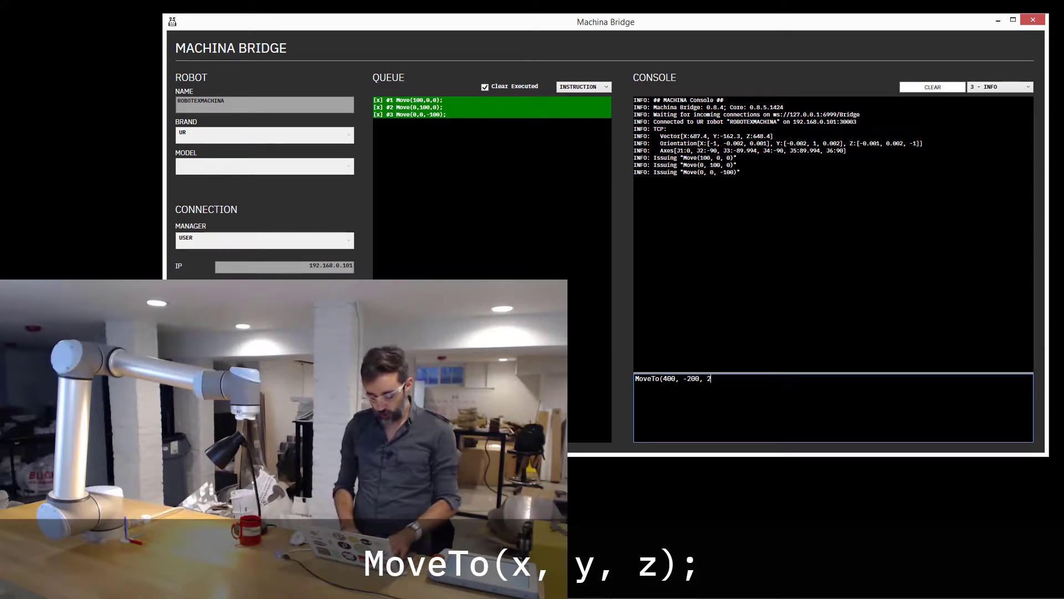
type("50);")
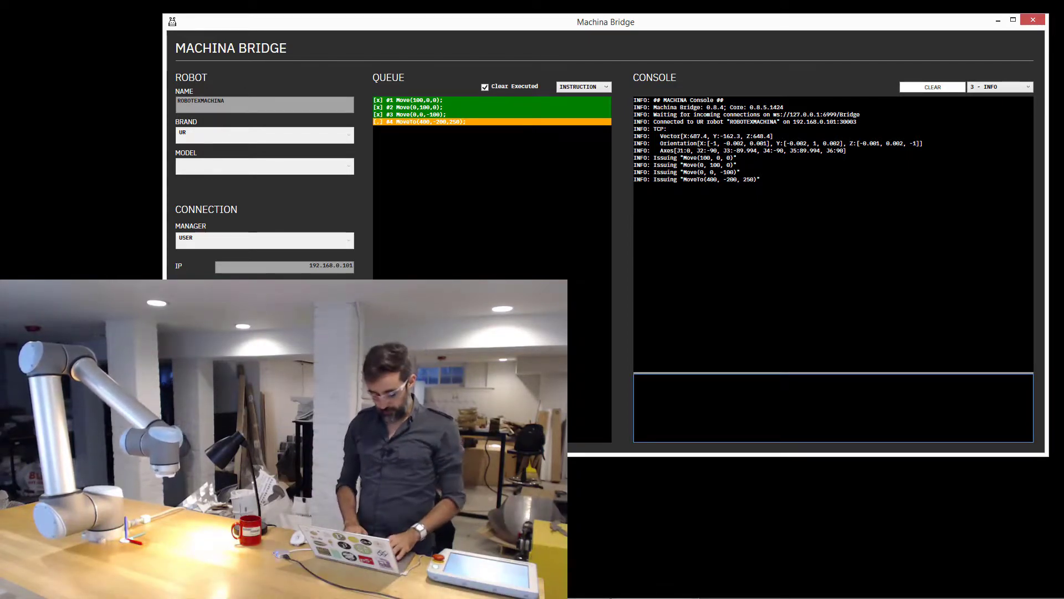
Send a relative Move(0,0,300); so it queues as item five behind the MoveTo
type("Move(0,0,0")
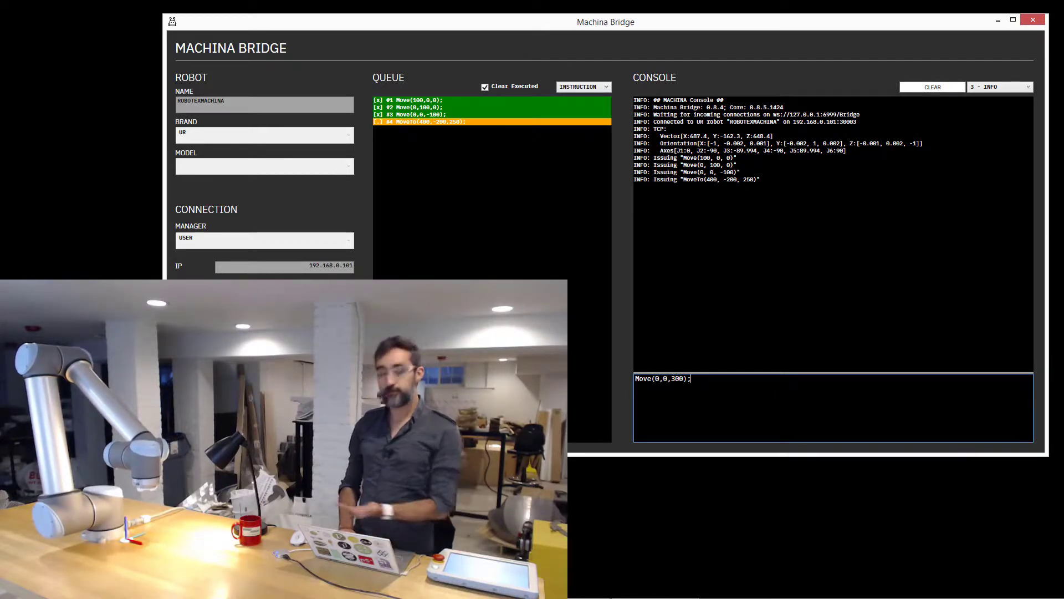
key("Enter")
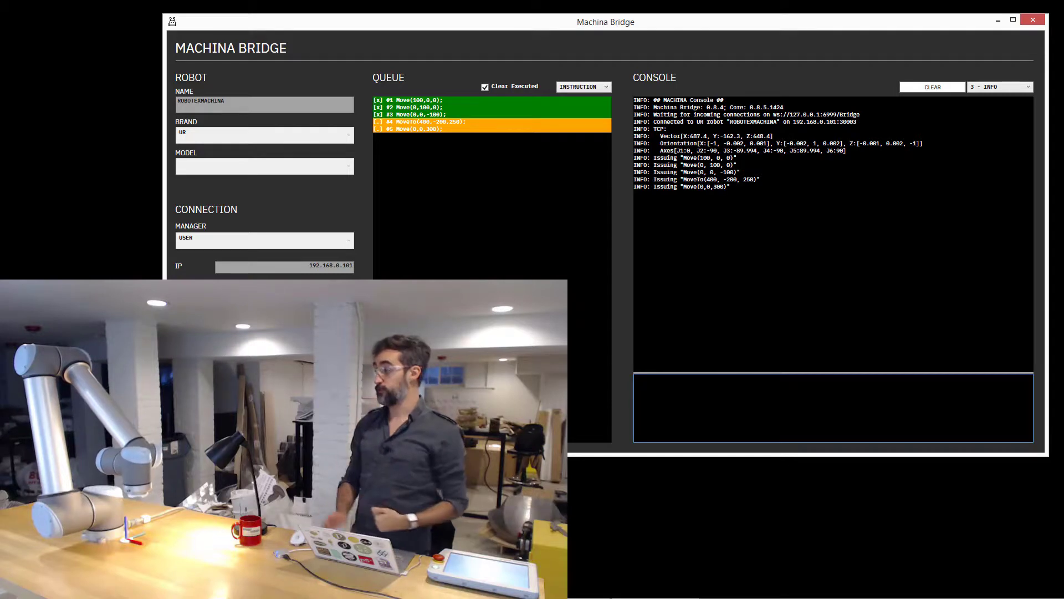